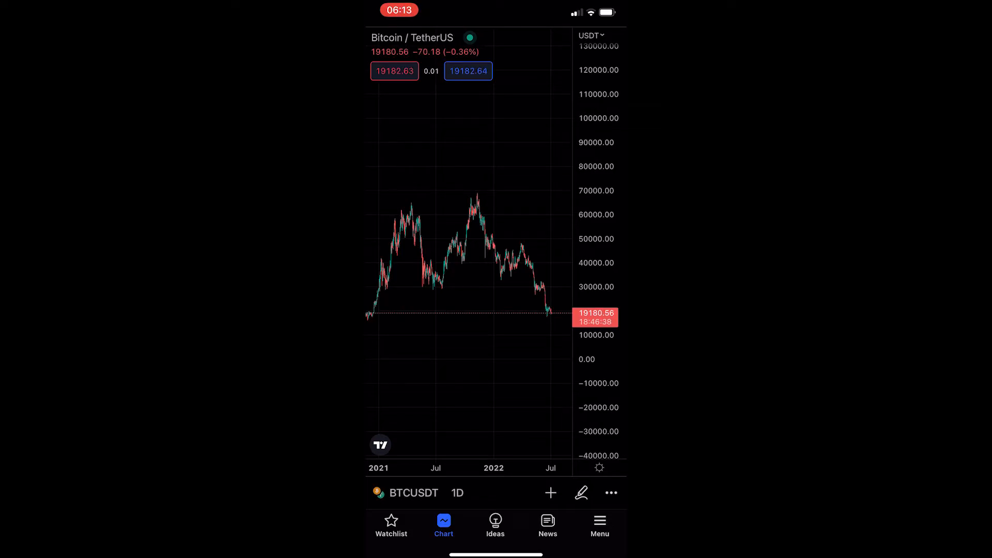
Step: Reveal the Vertical Line, Cross Line and Arrow tools in the Drawings panel's Trend Lines row
left_click(580, 493)
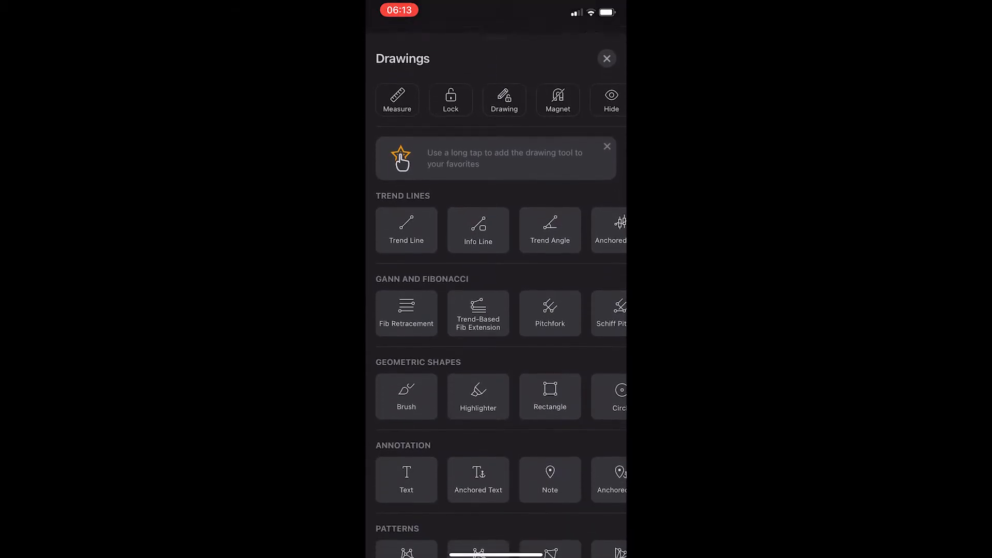
scroll("right", 3)
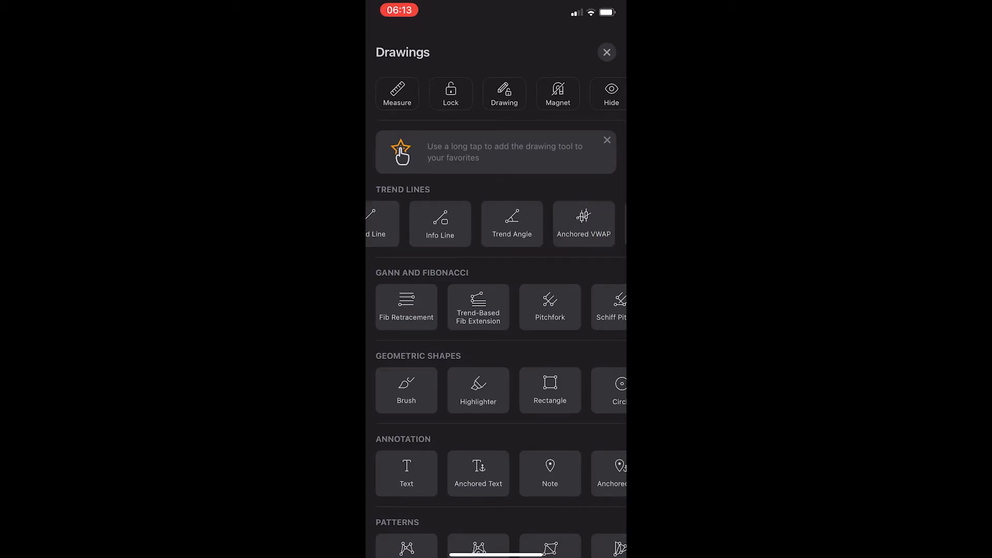
scroll("left", 3)
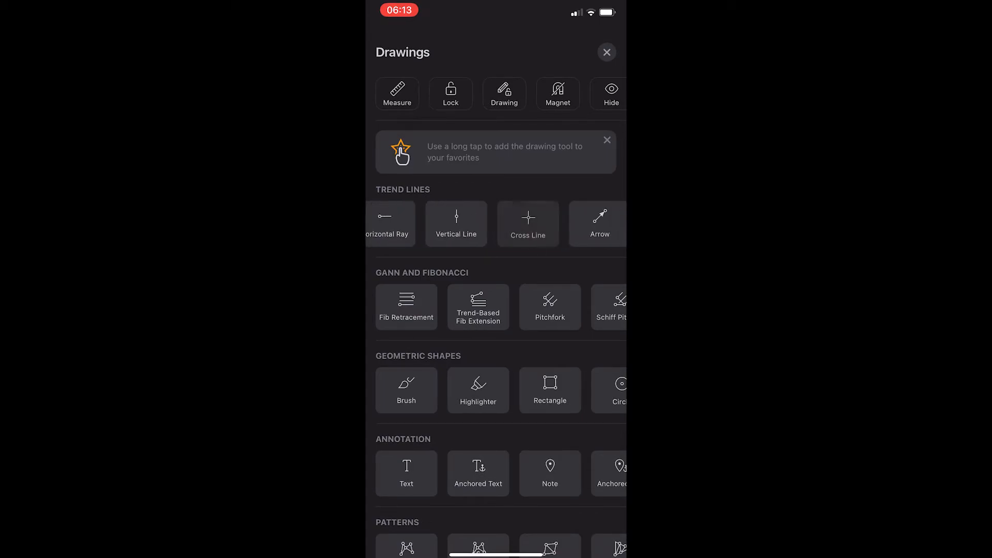